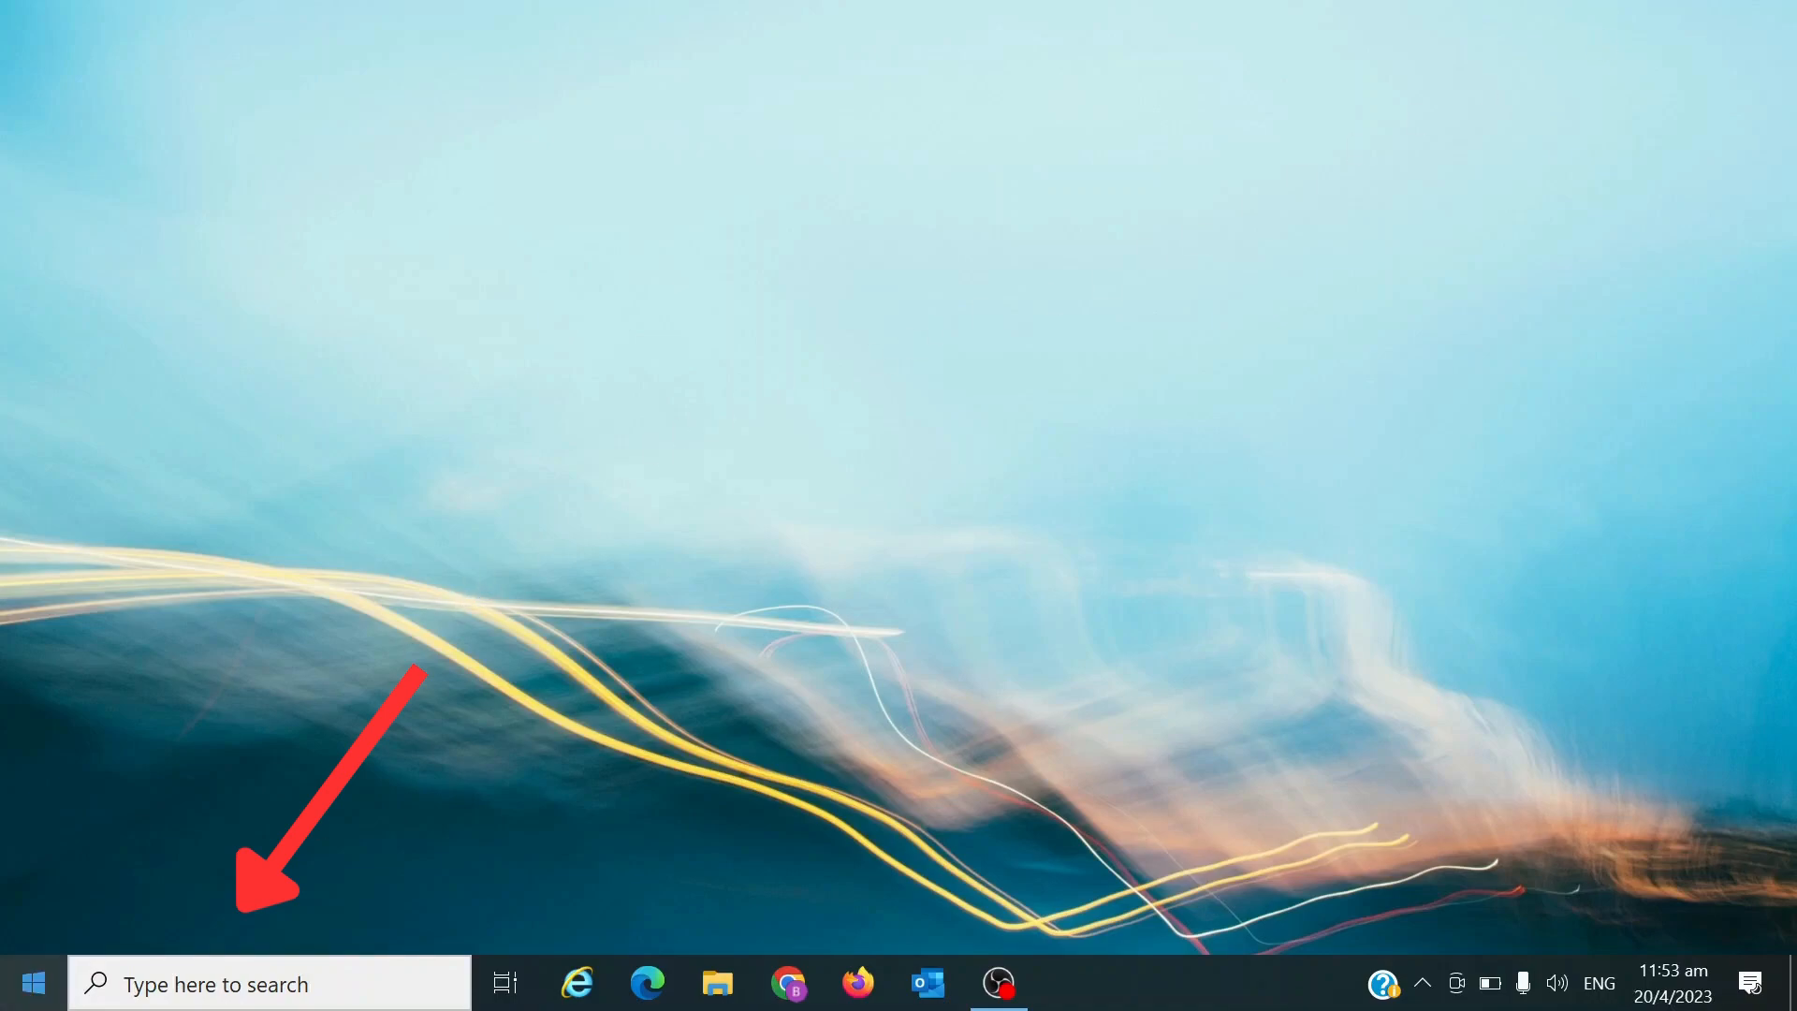
# Step: Search Windows for 'Outlook' and launch the Outlook app
pyautogui.write('ou')
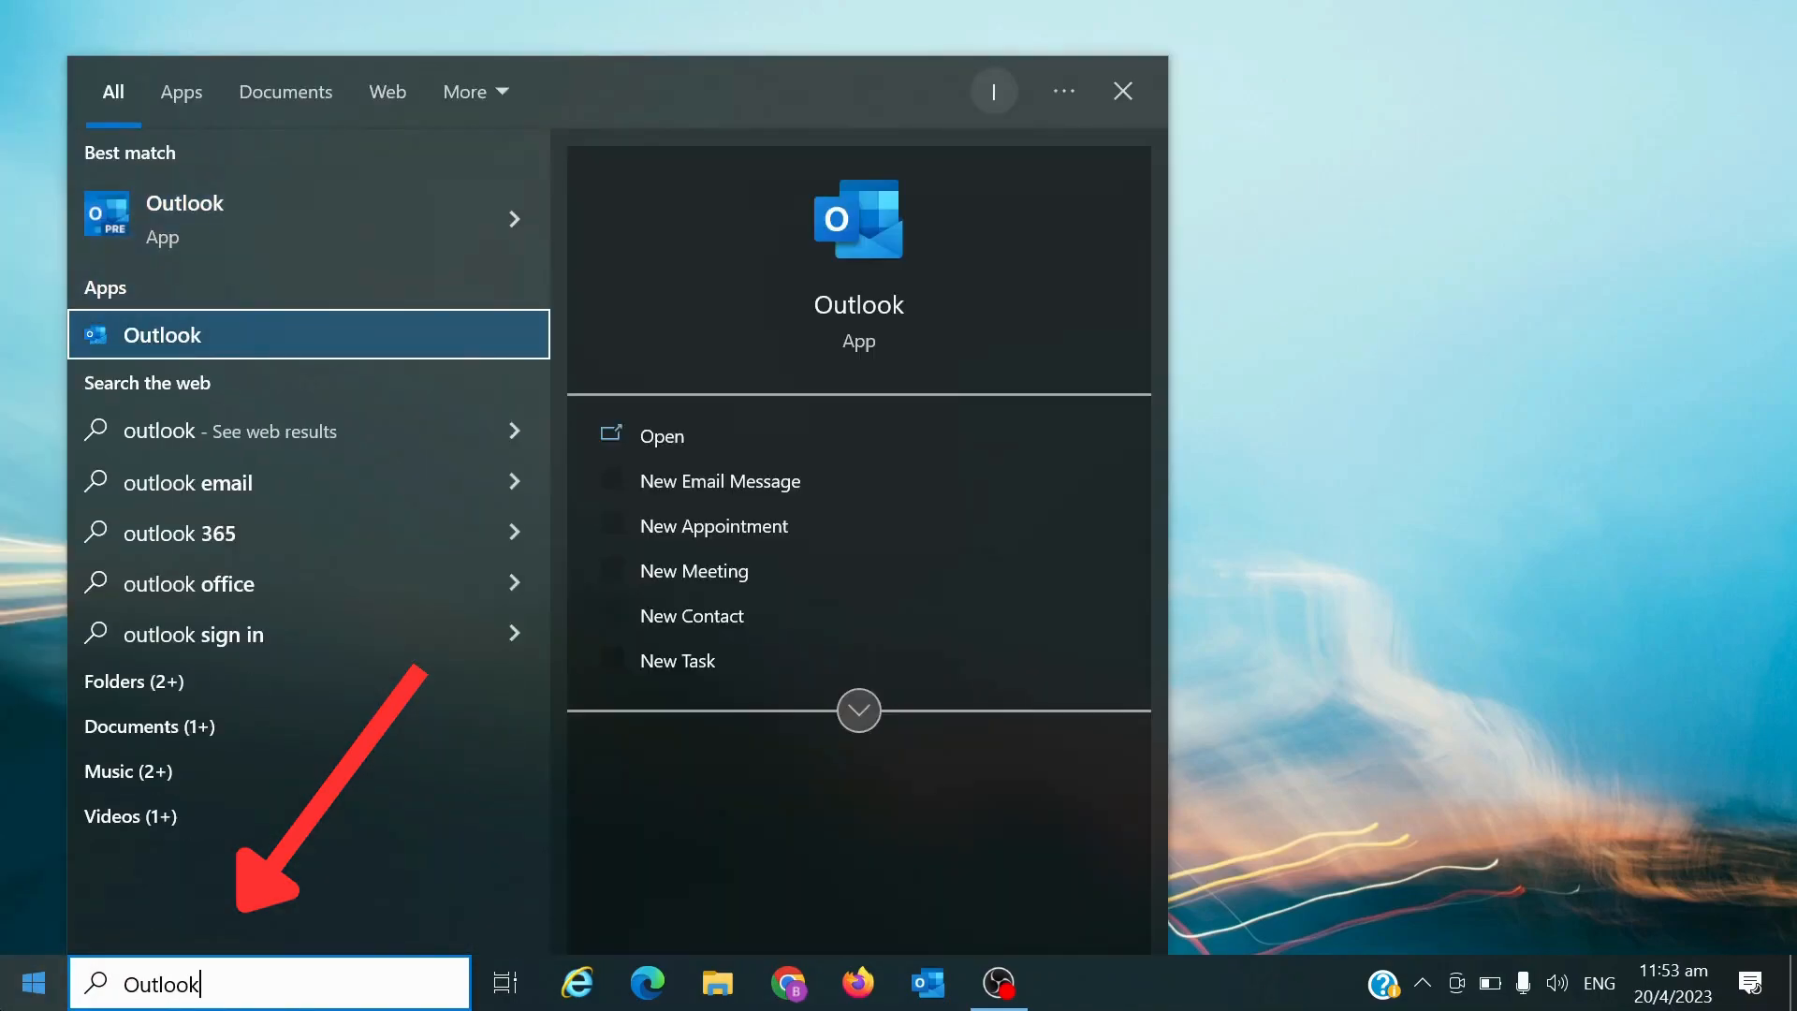
pyautogui.click(160, 333)
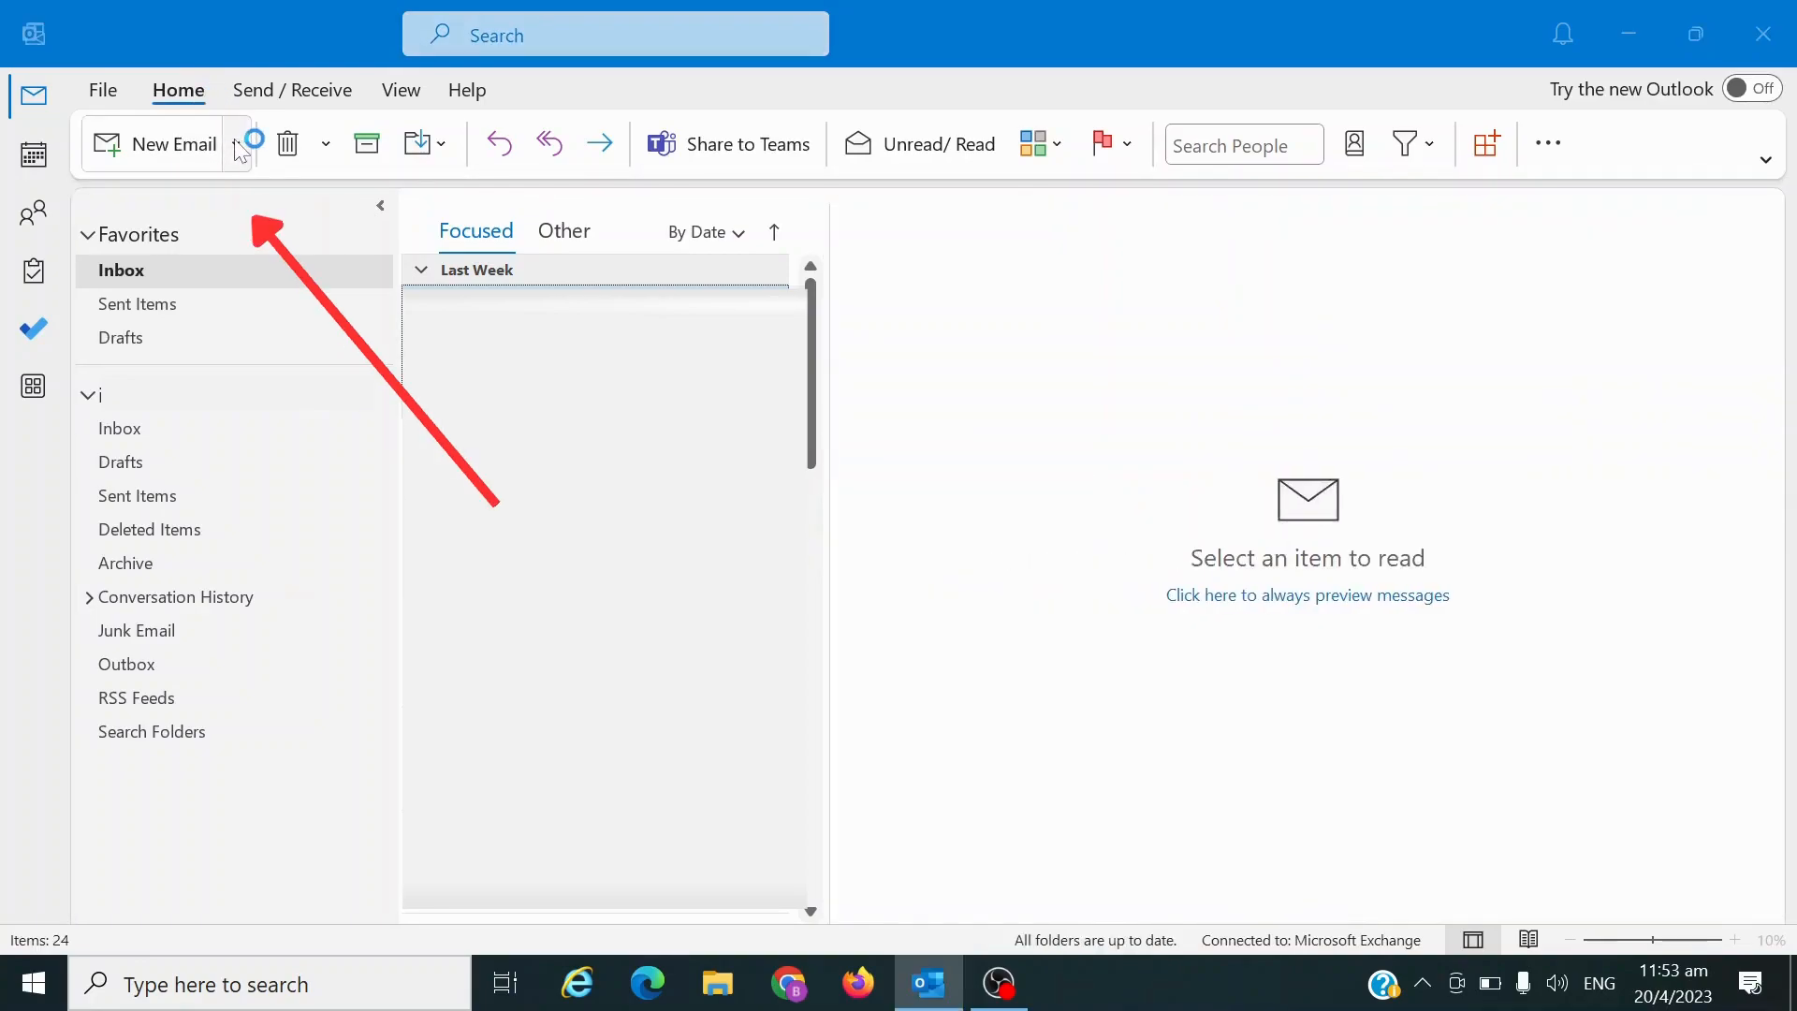
# Step: Open the New Items menu to reach More Items and Outlook Data File
pyautogui.click(238, 143)
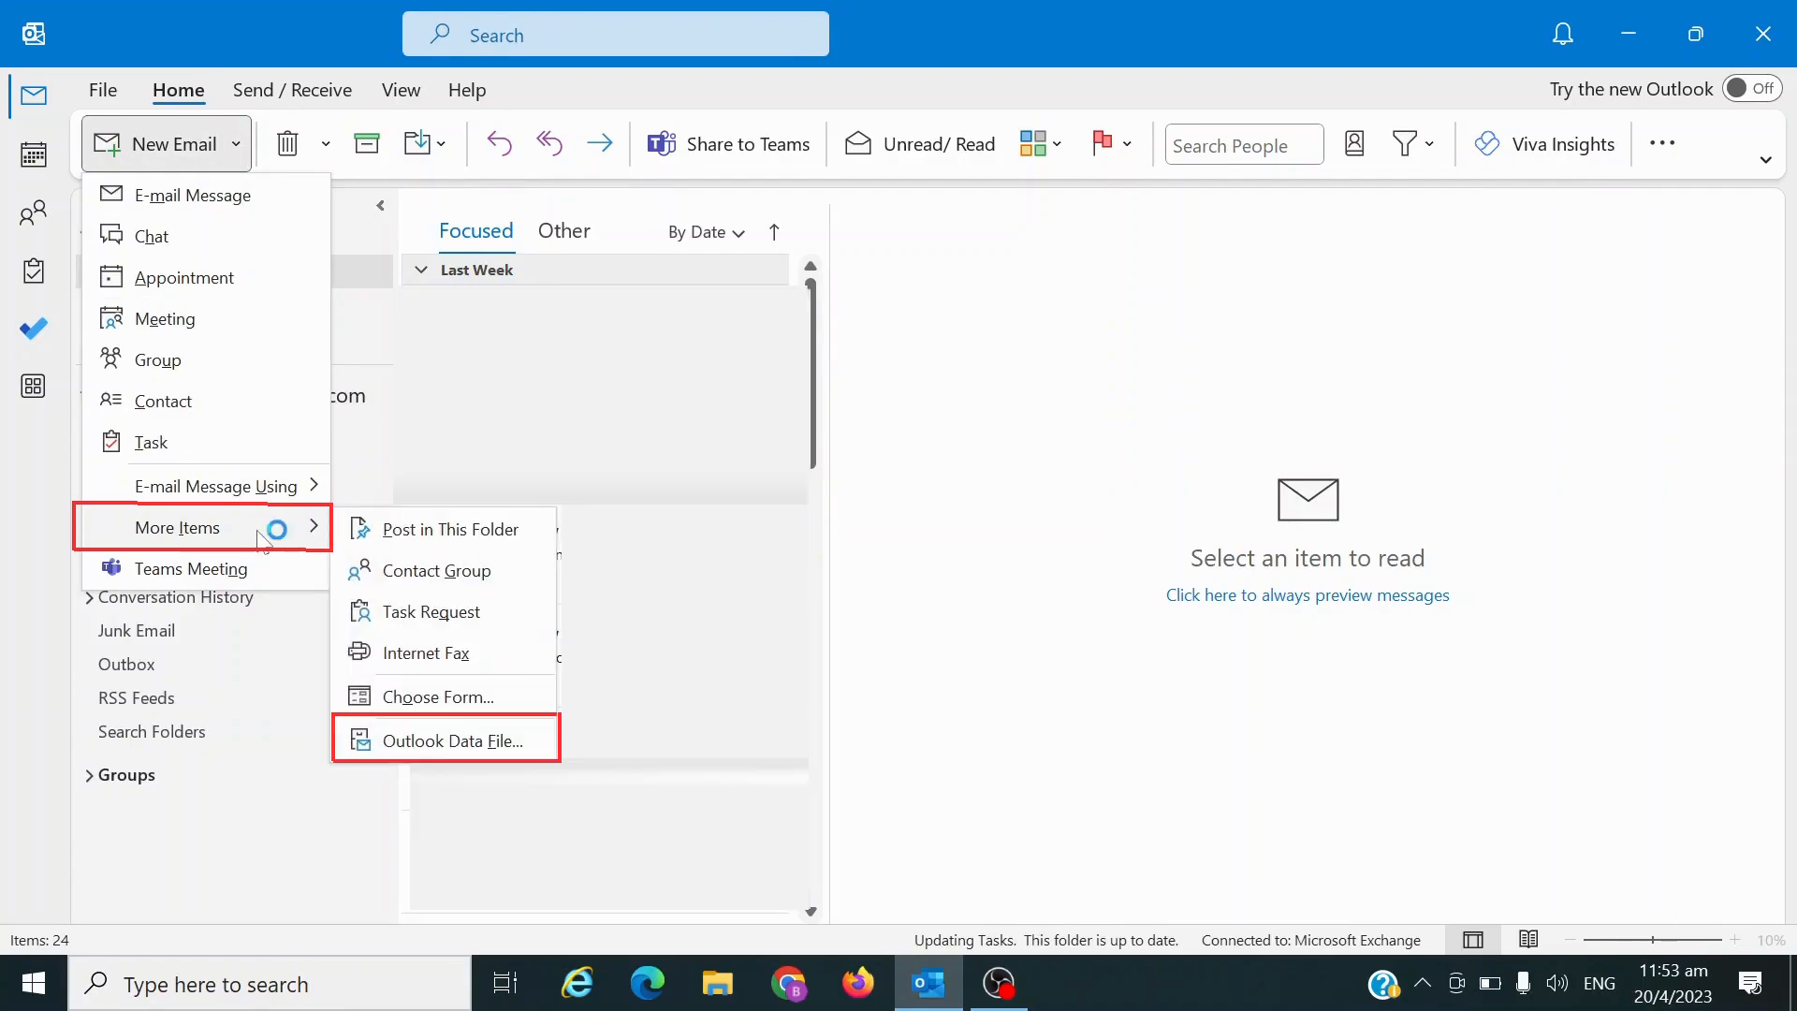
pyautogui.moveTo(429, 747)
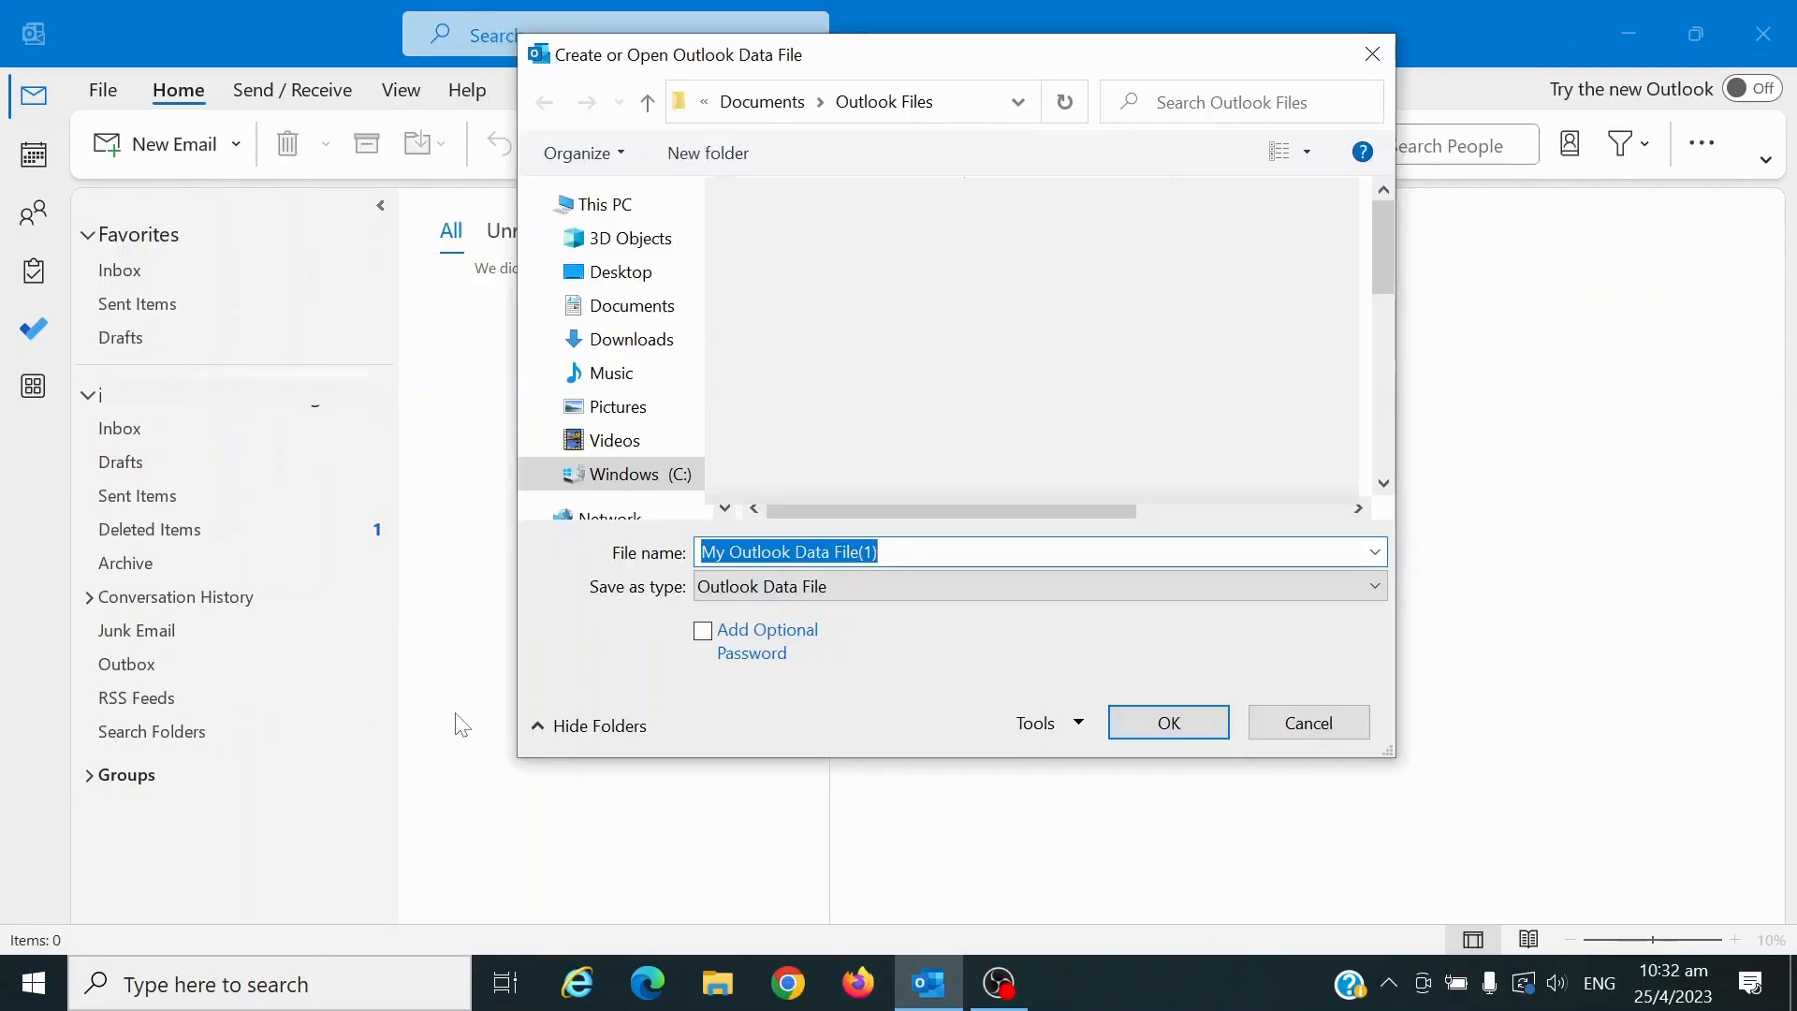
# Step: Name the new Outlook data file 'All Archived Folder' and confirm
pyautogui.write('All Archived Fol')
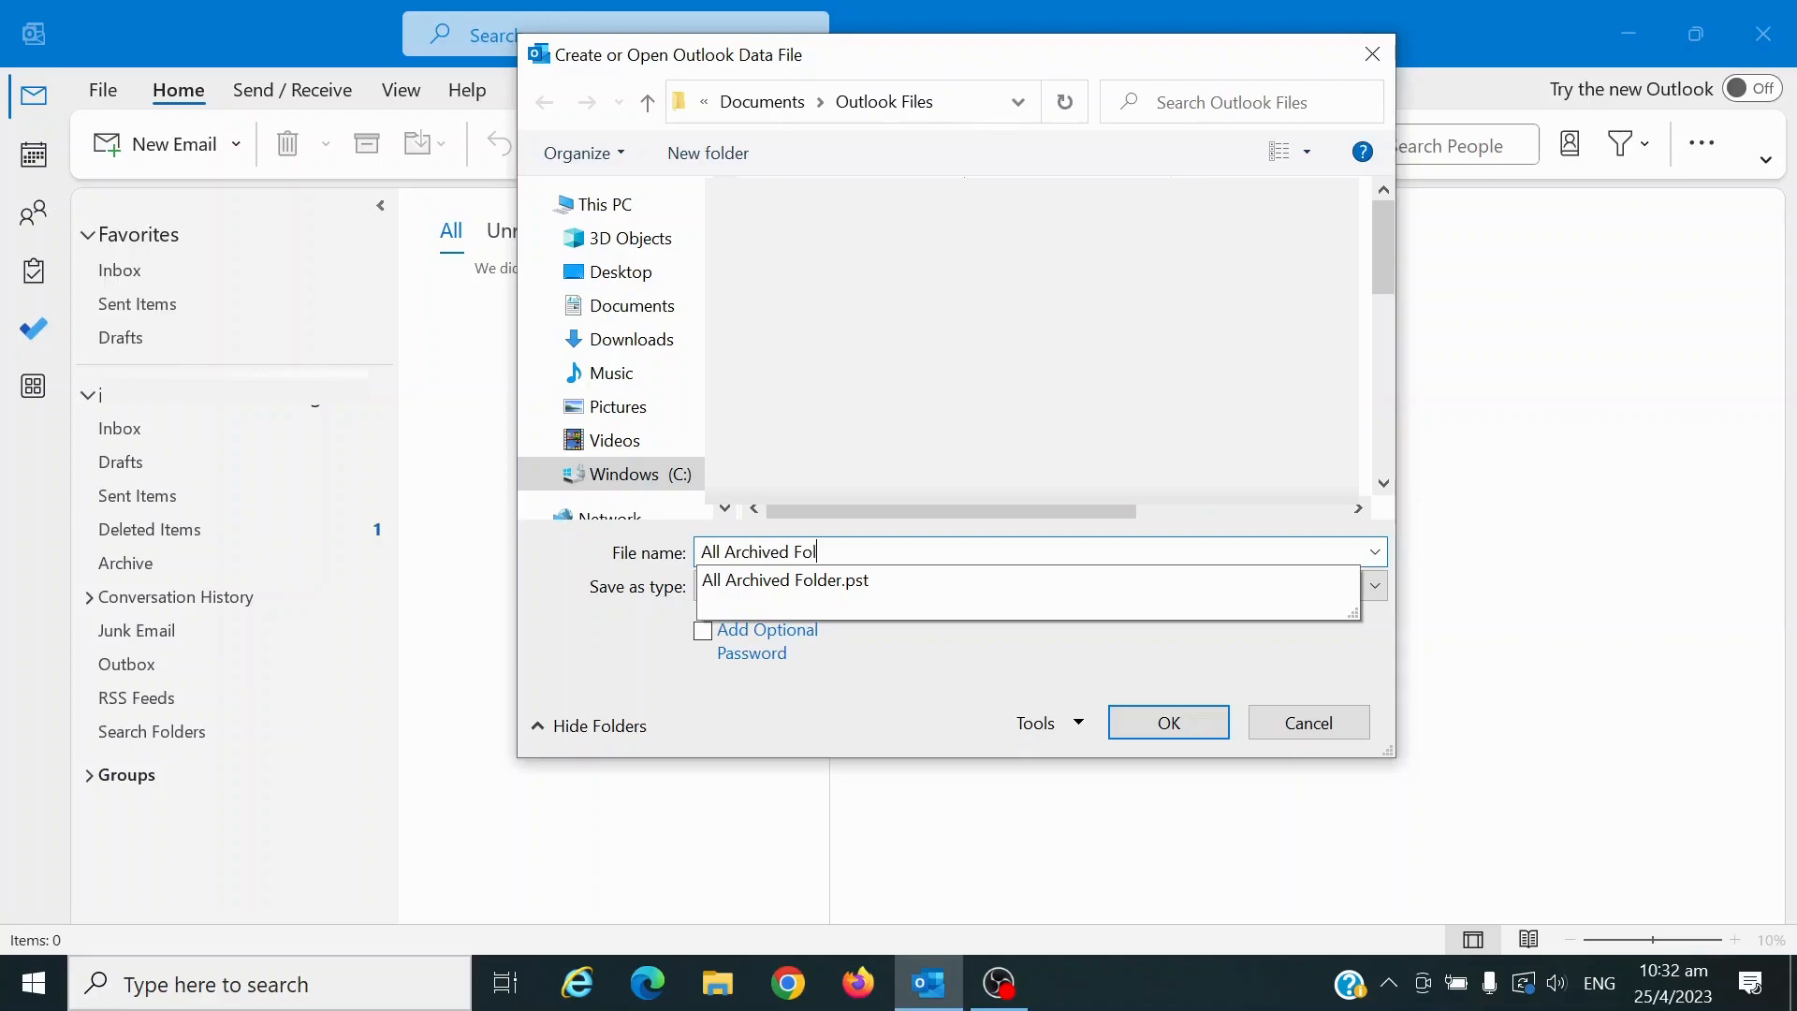
pyautogui.click(1167, 721)
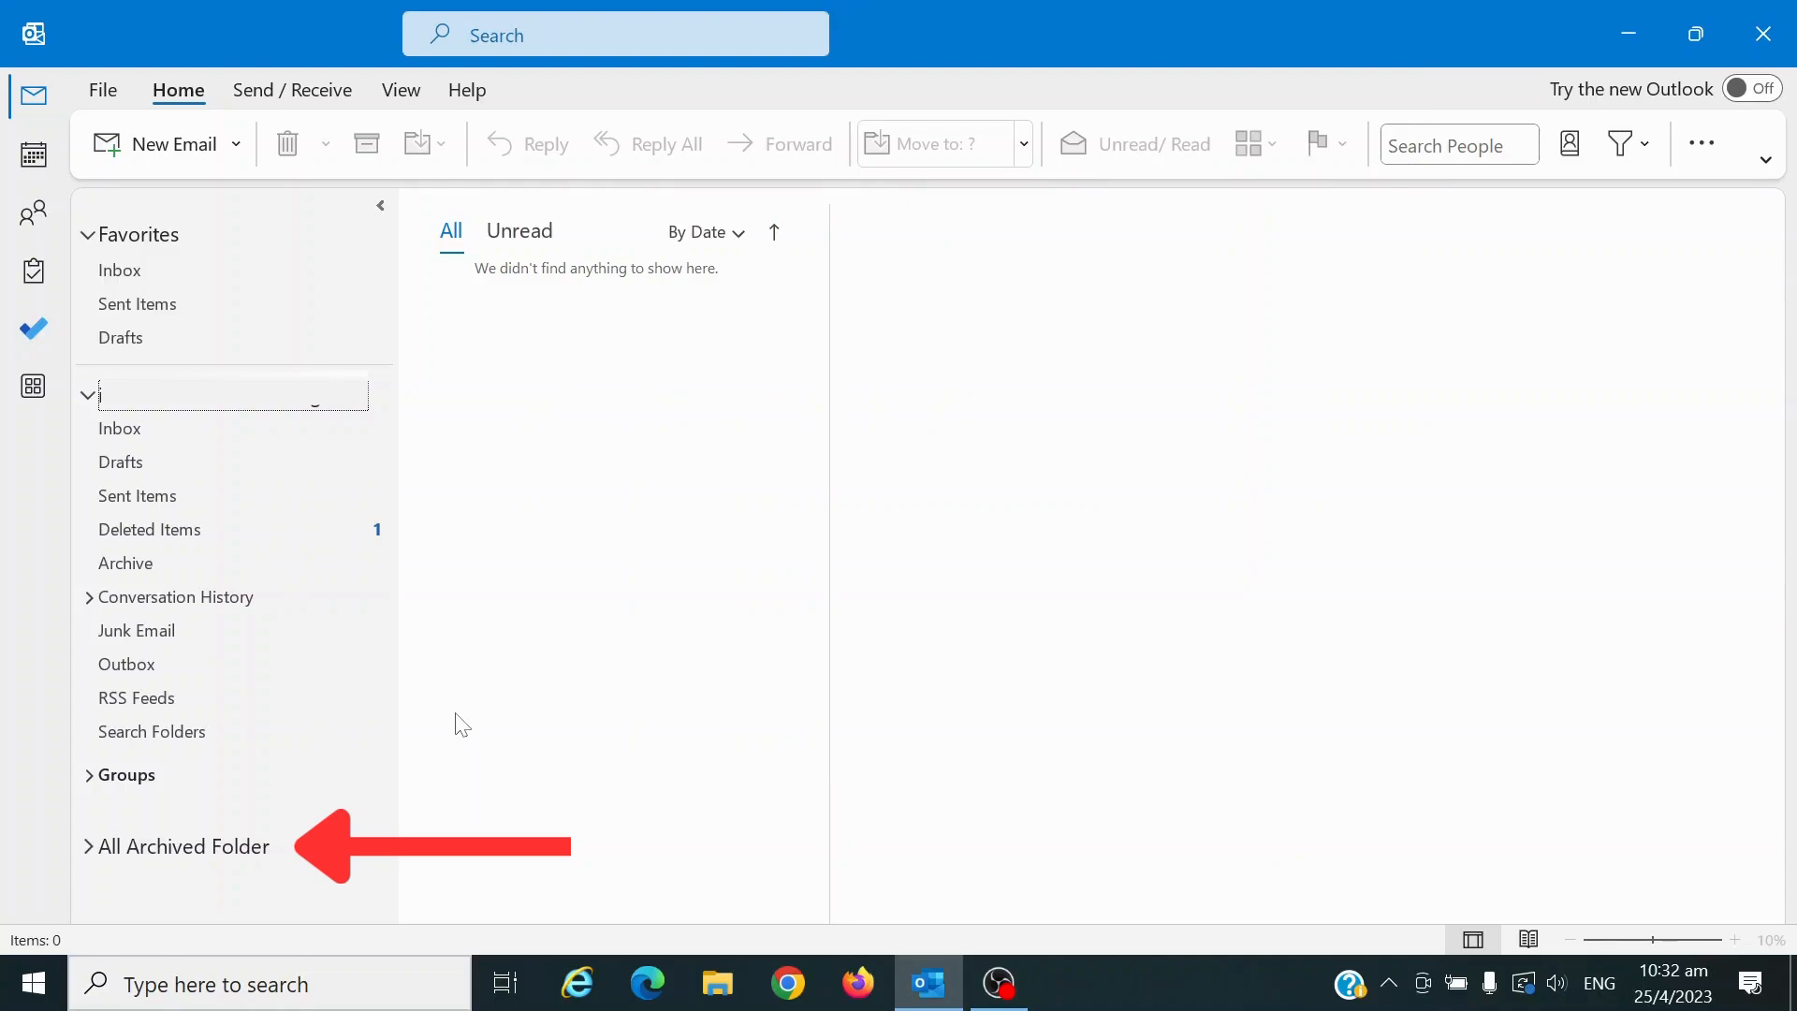
# Step: Create an 'Archive 2023' subfolder in All Archived Folder and reopen the Inbox
pyautogui.rightClick(185, 846)
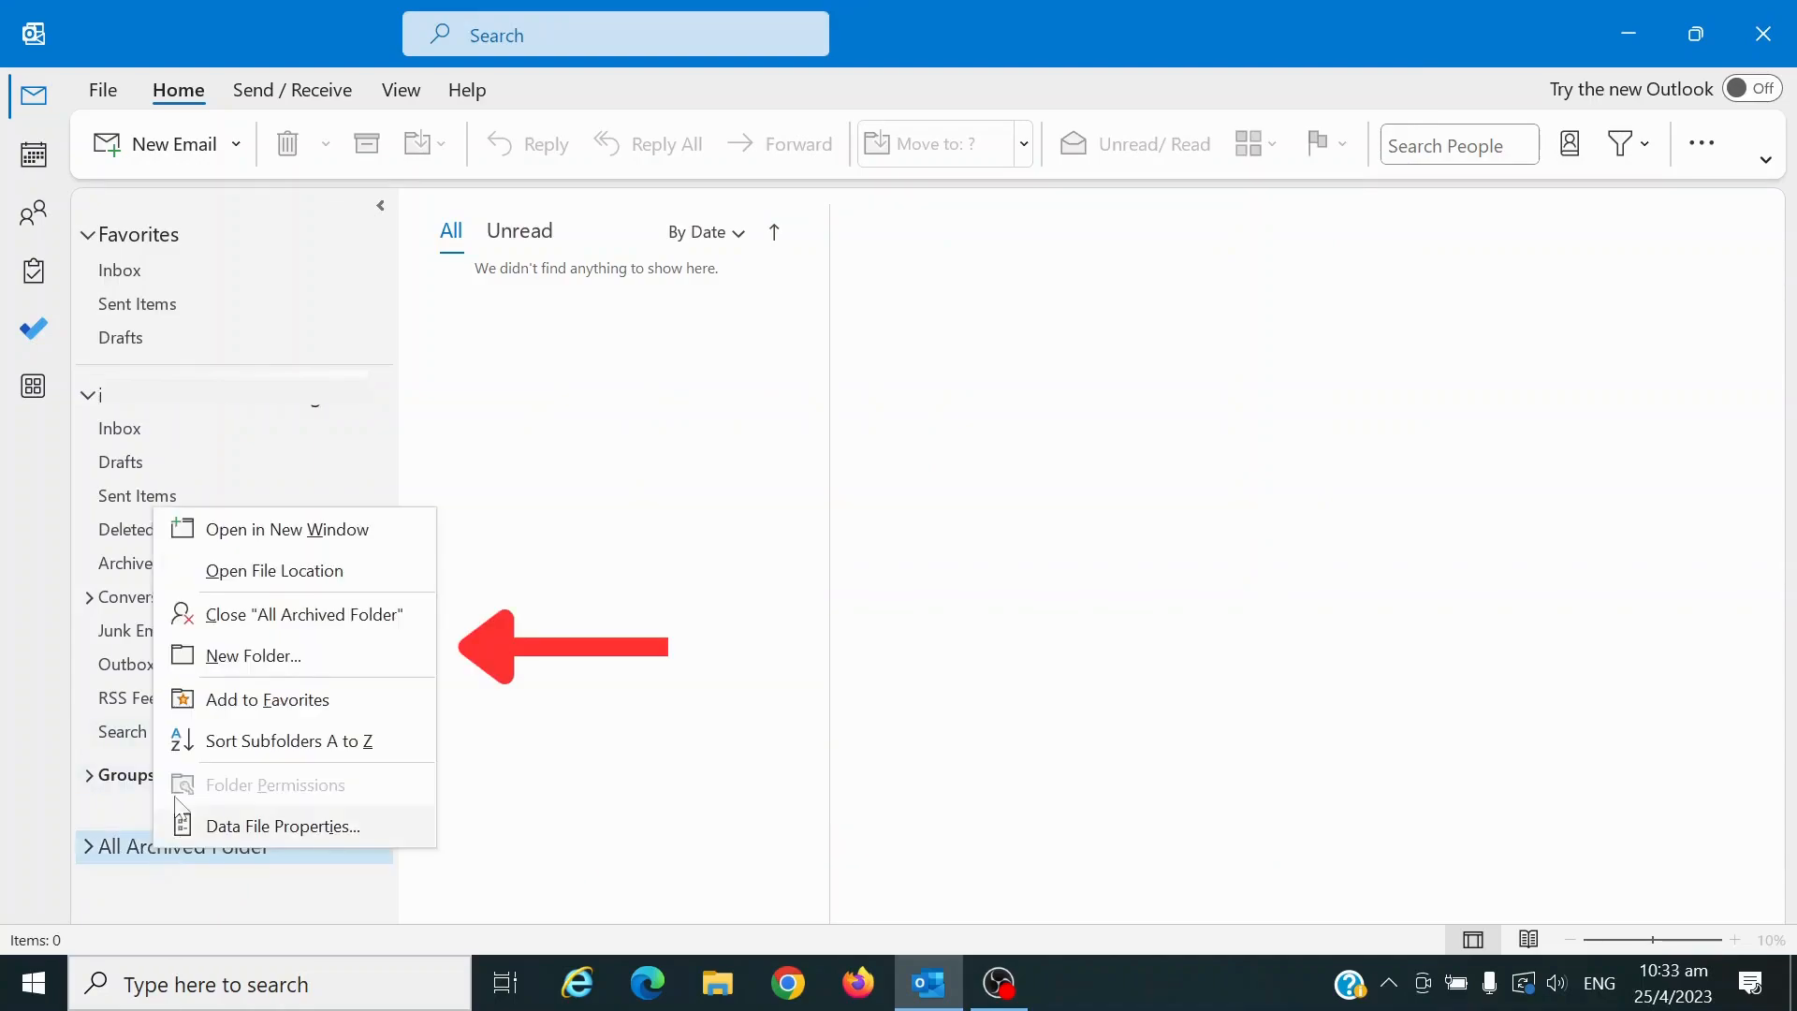
pyautogui.moveTo(252, 654)
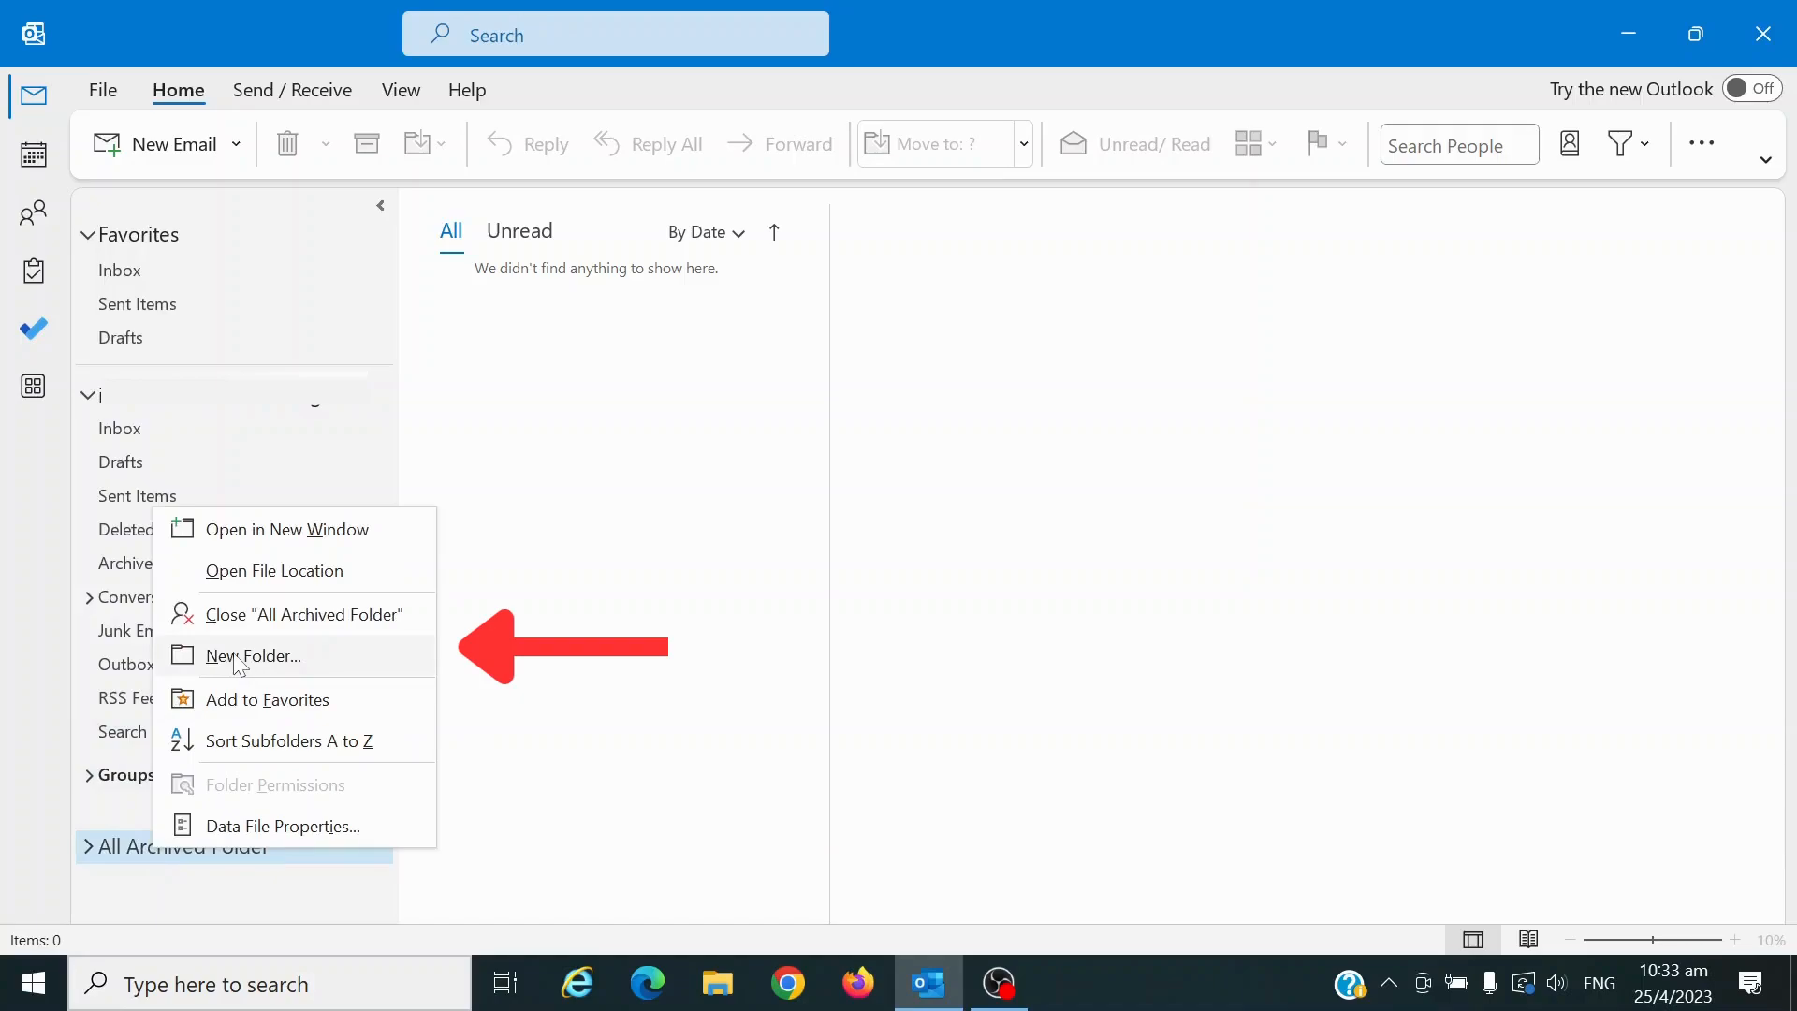
pyautogui.click(254, 655)
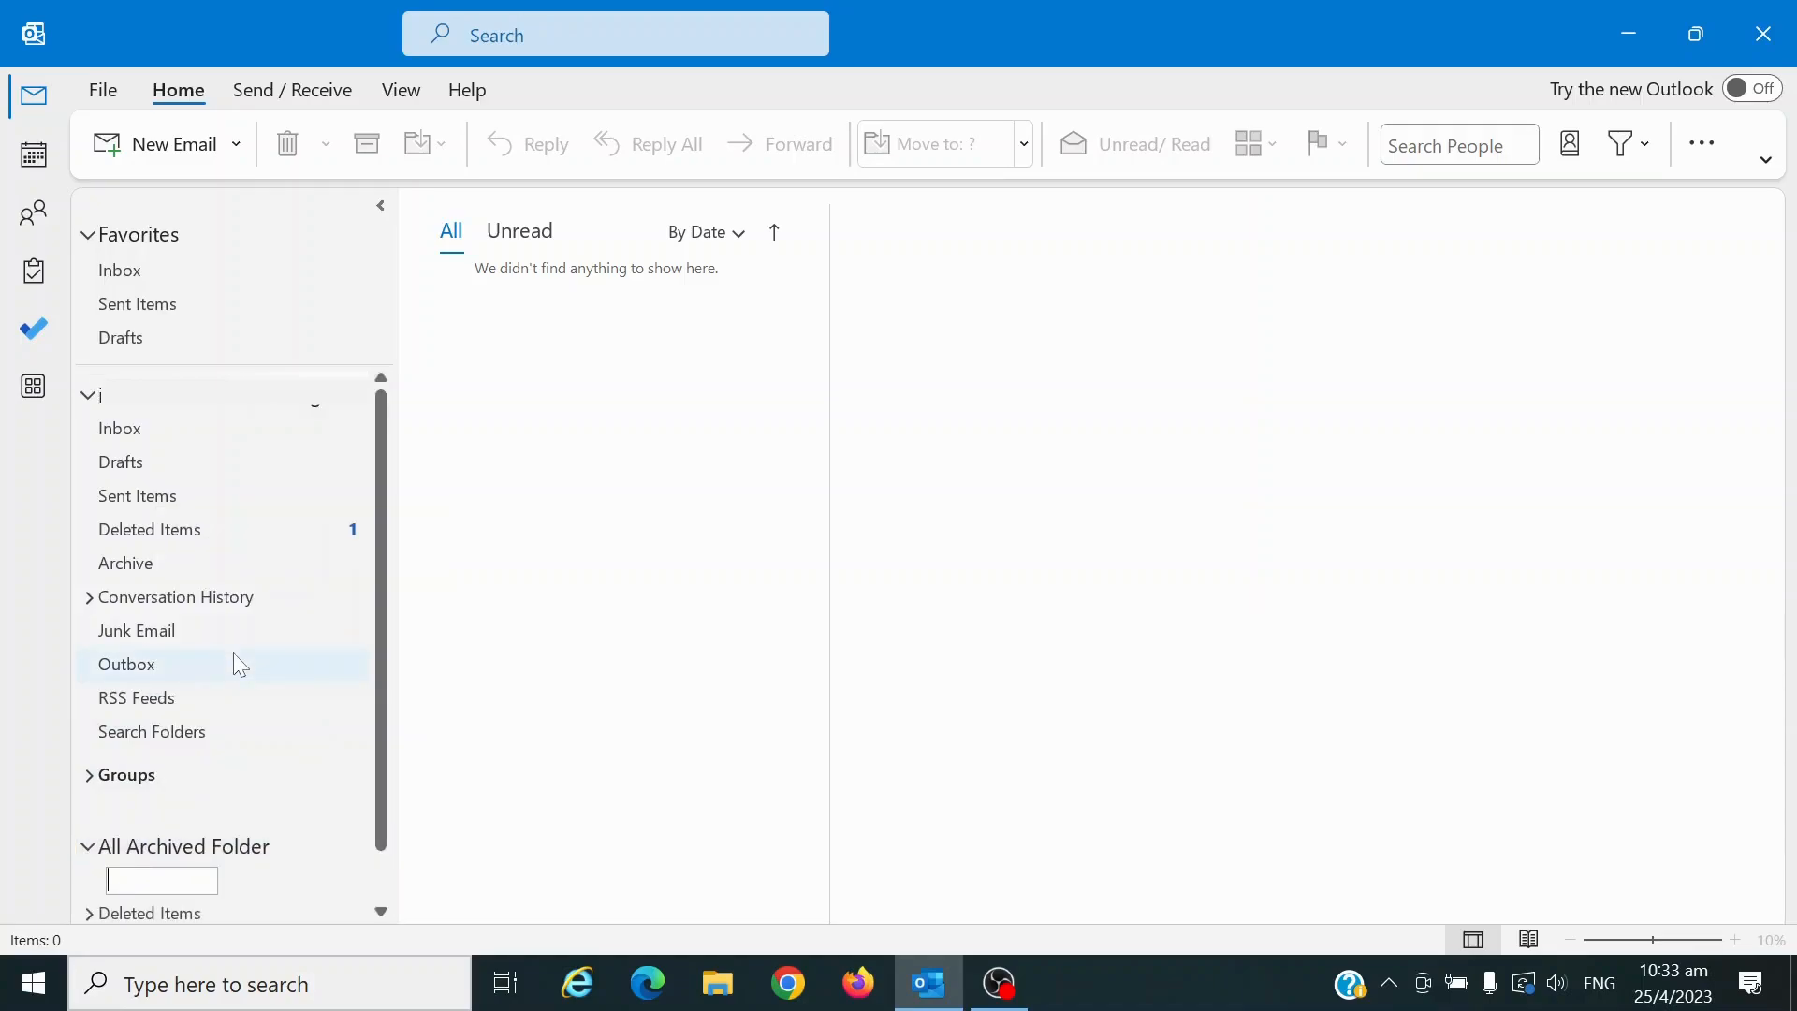
pyautogui.write('Archive 2023')
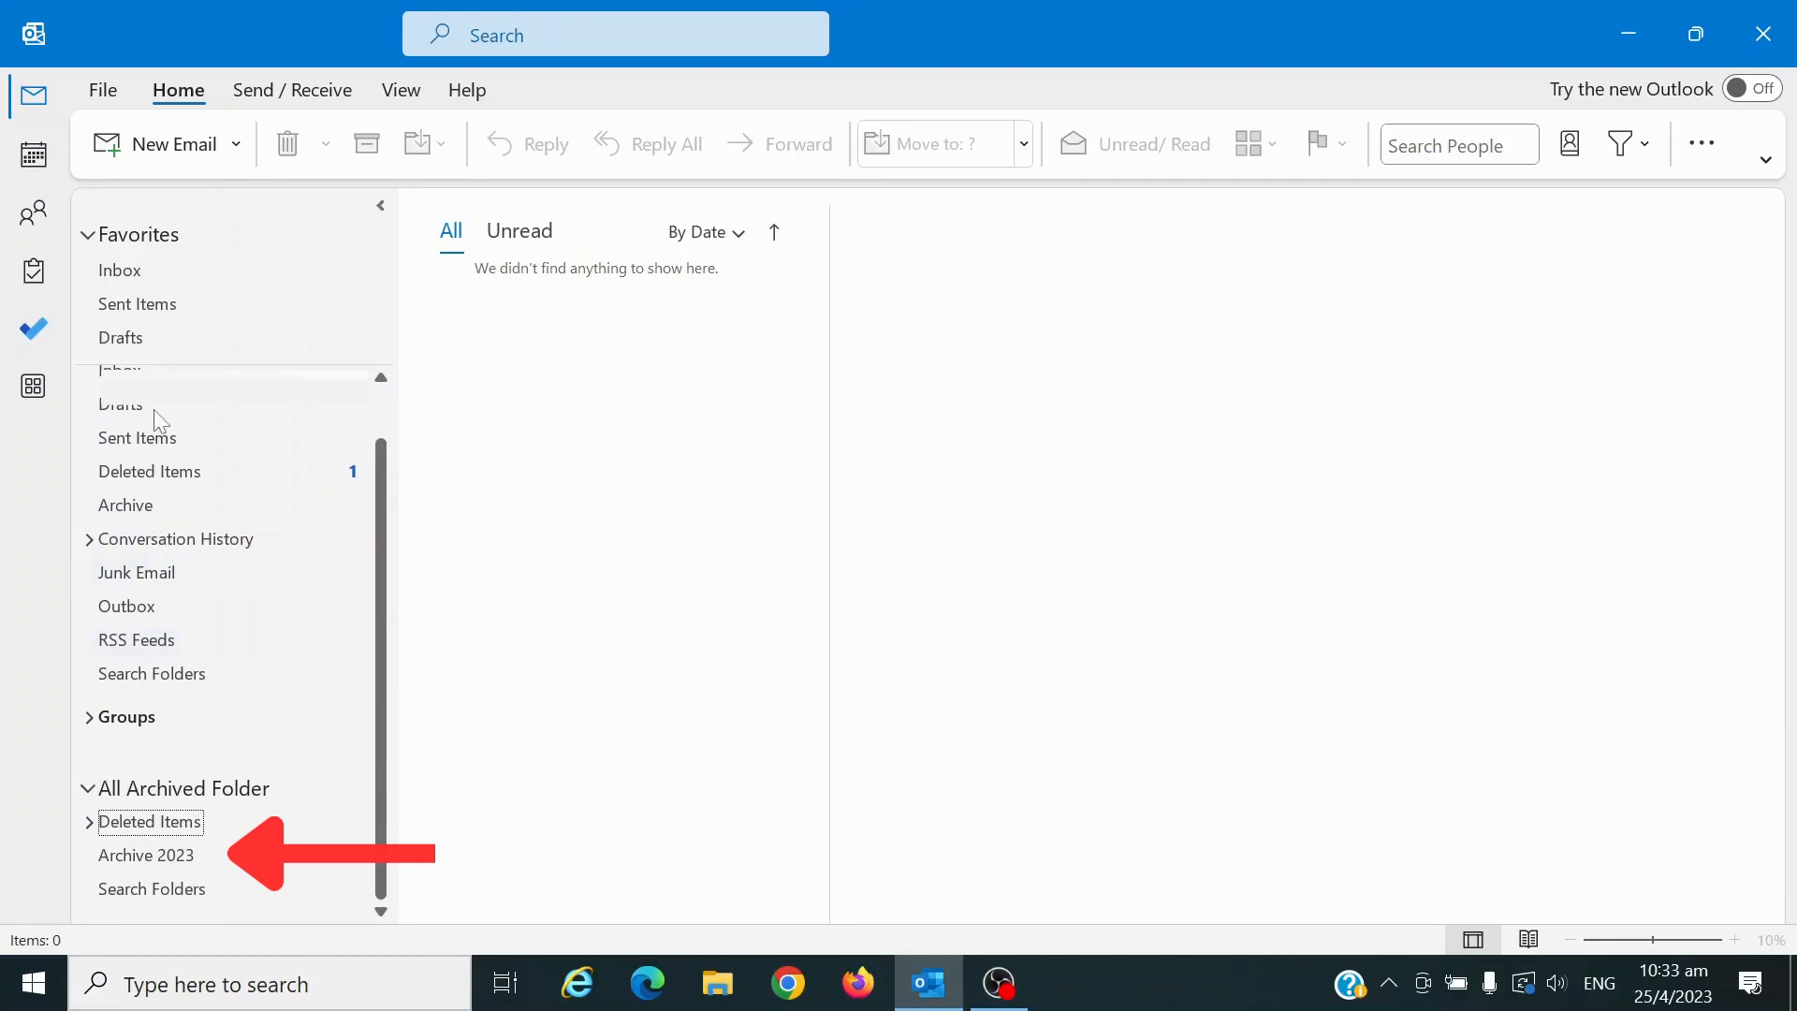
pyautogui.click(122, 427)
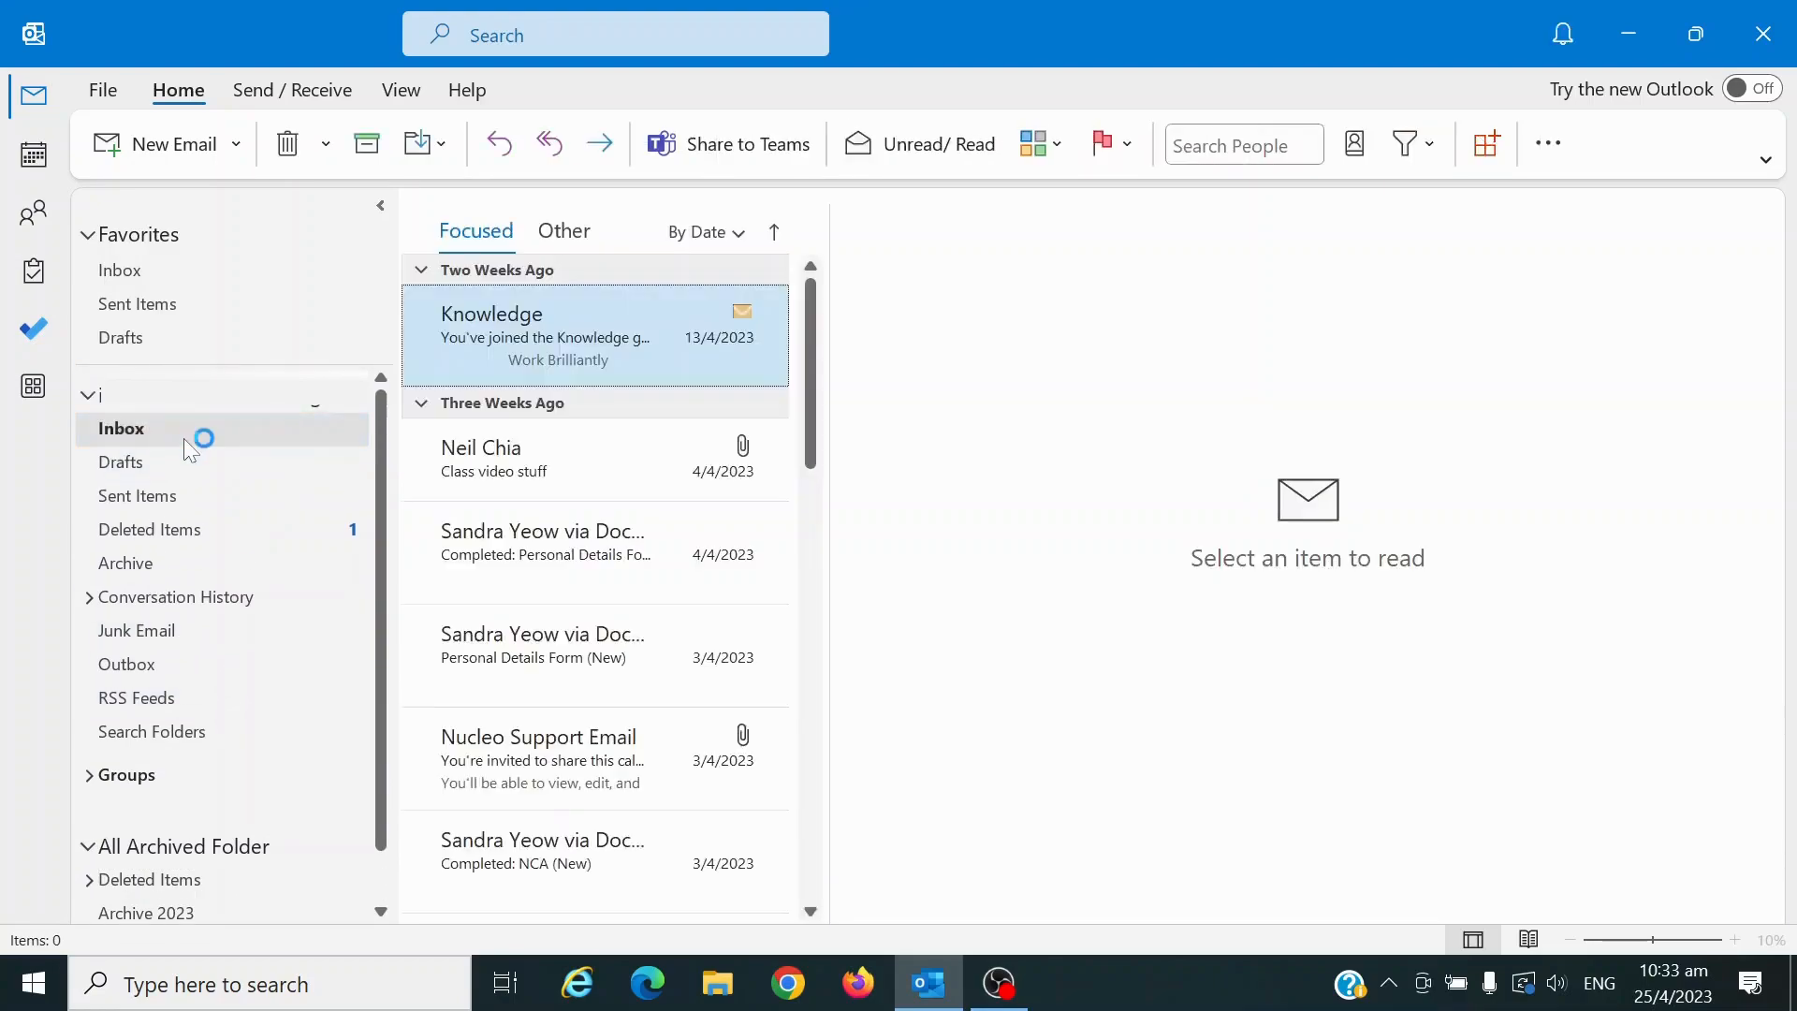
# Step: Move the 'Knowledge' email into Archive 2023 under All Archived Folder
pyautogui.click(122, 428)
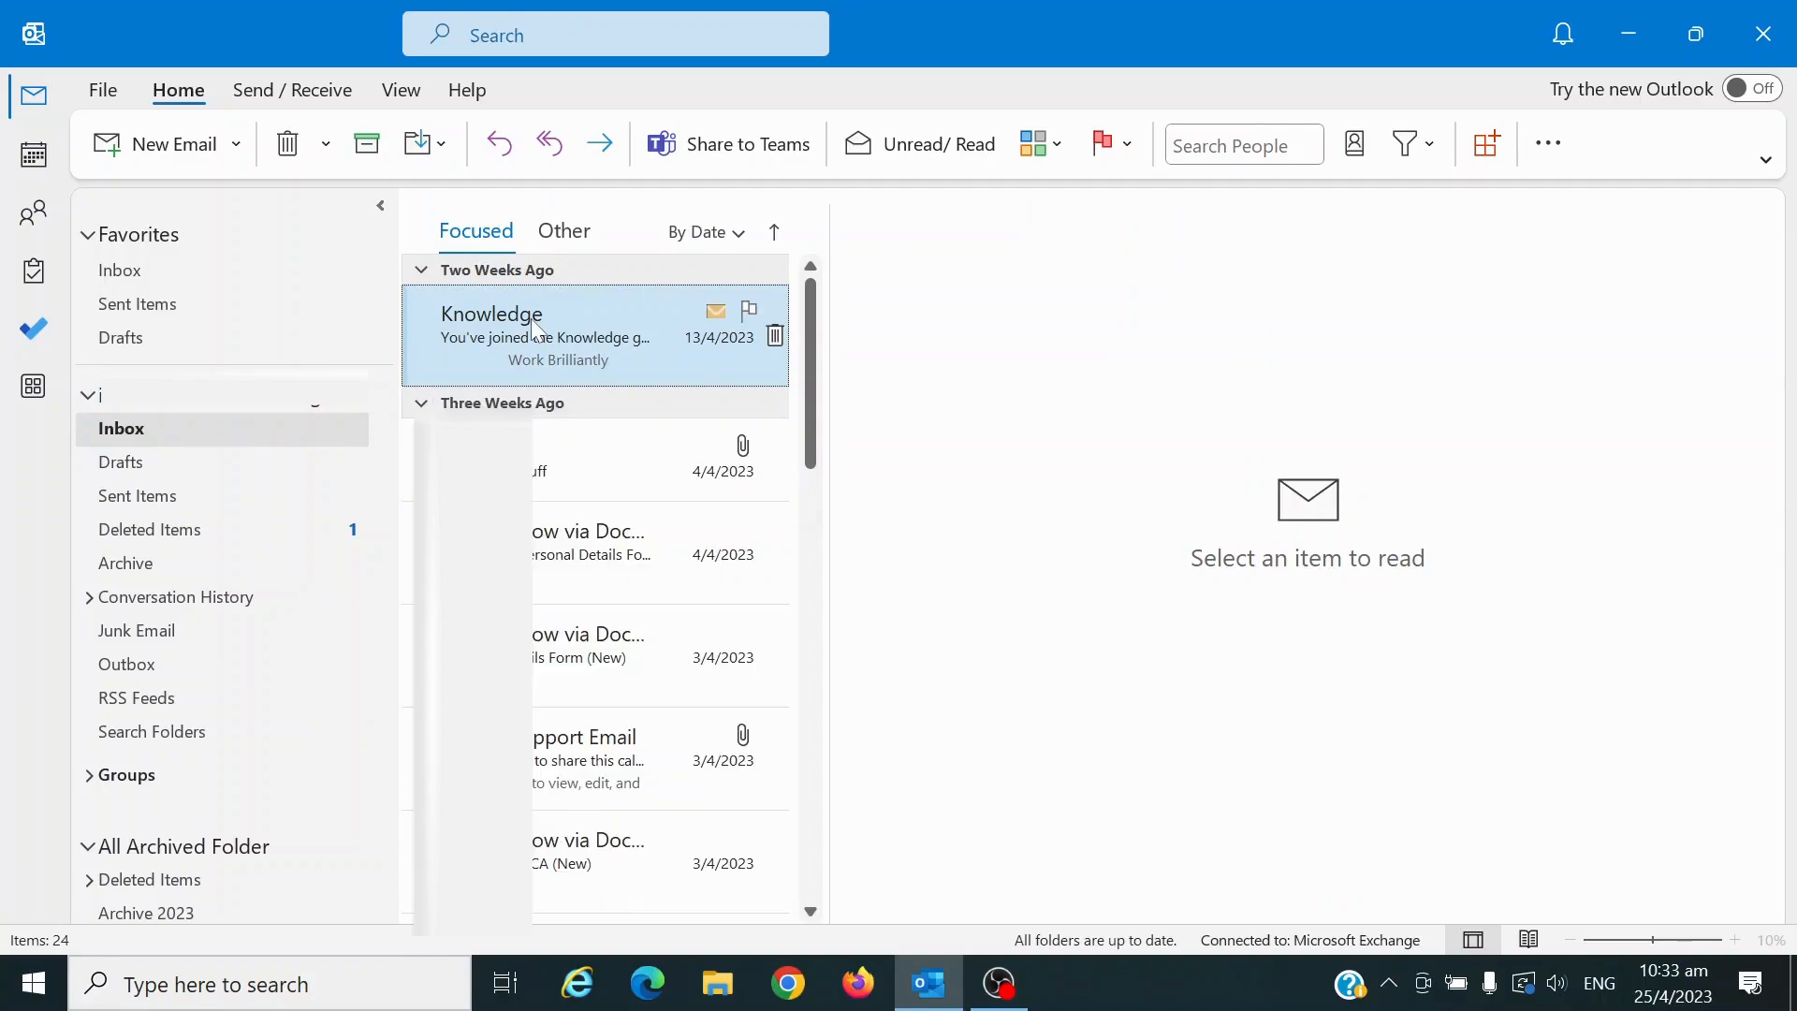
pyautogui.rightClick(556, 336)
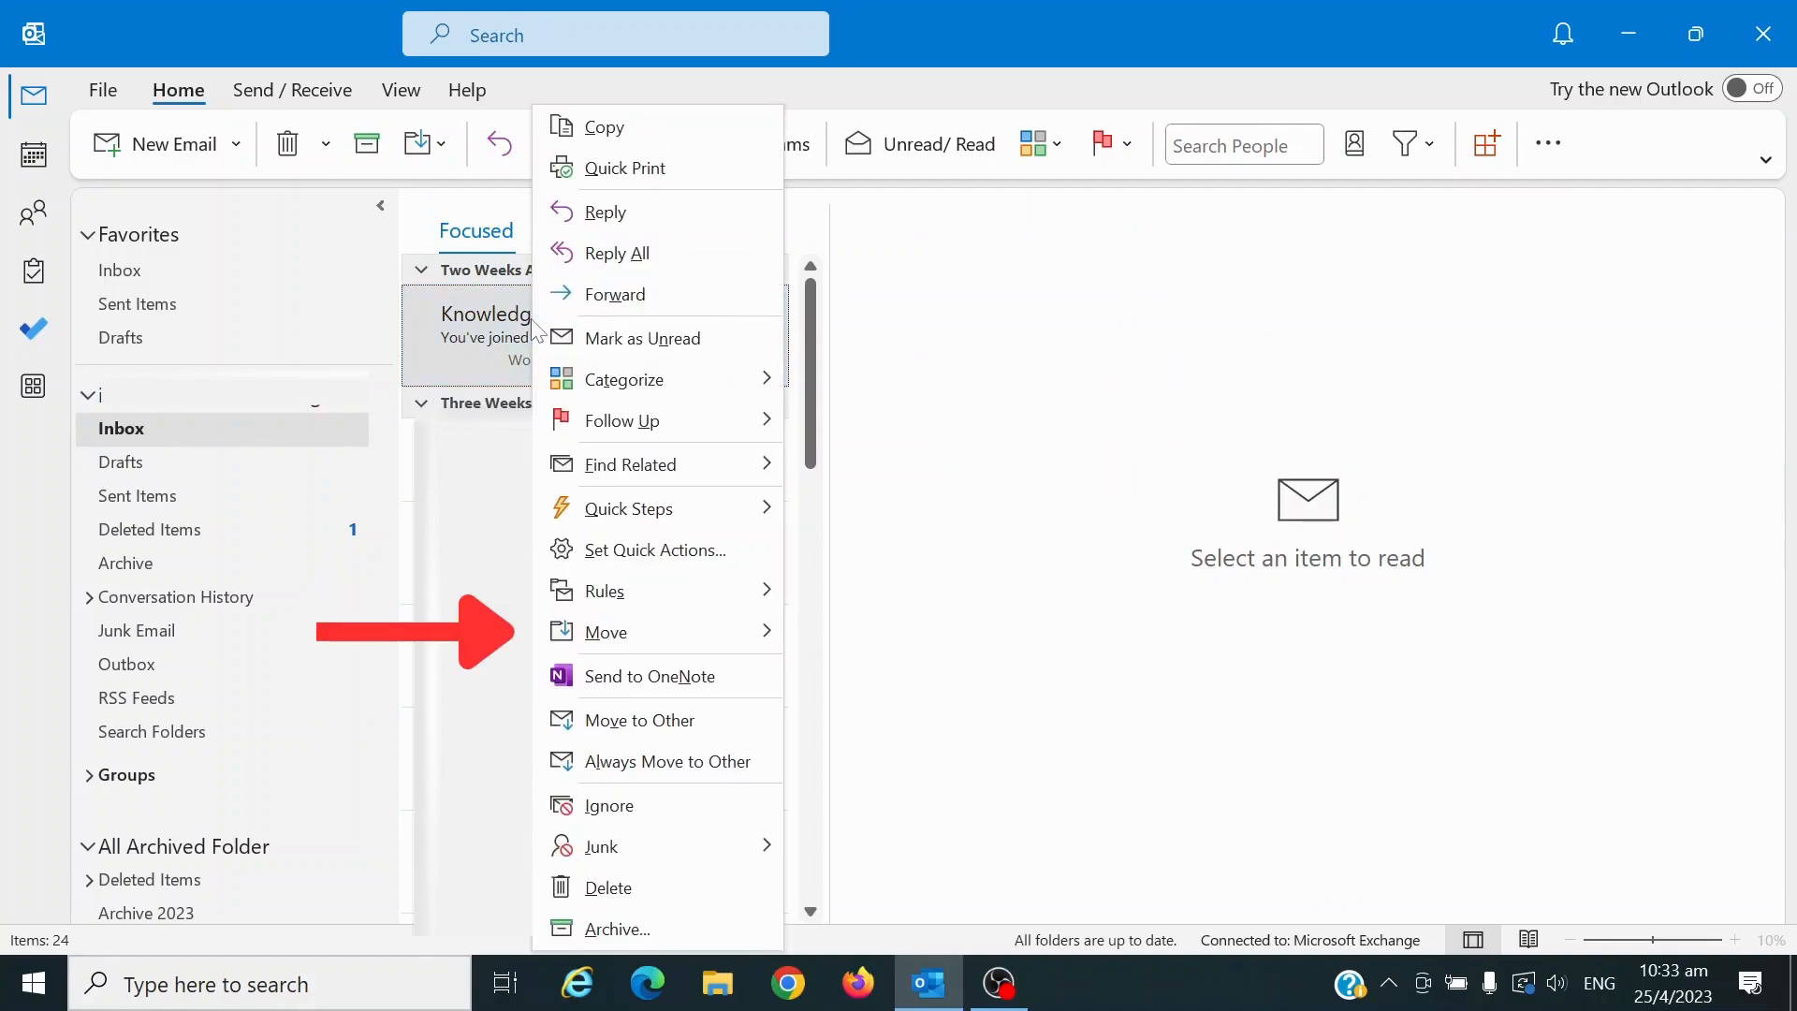
pyautogui.moveTo(710, 590)
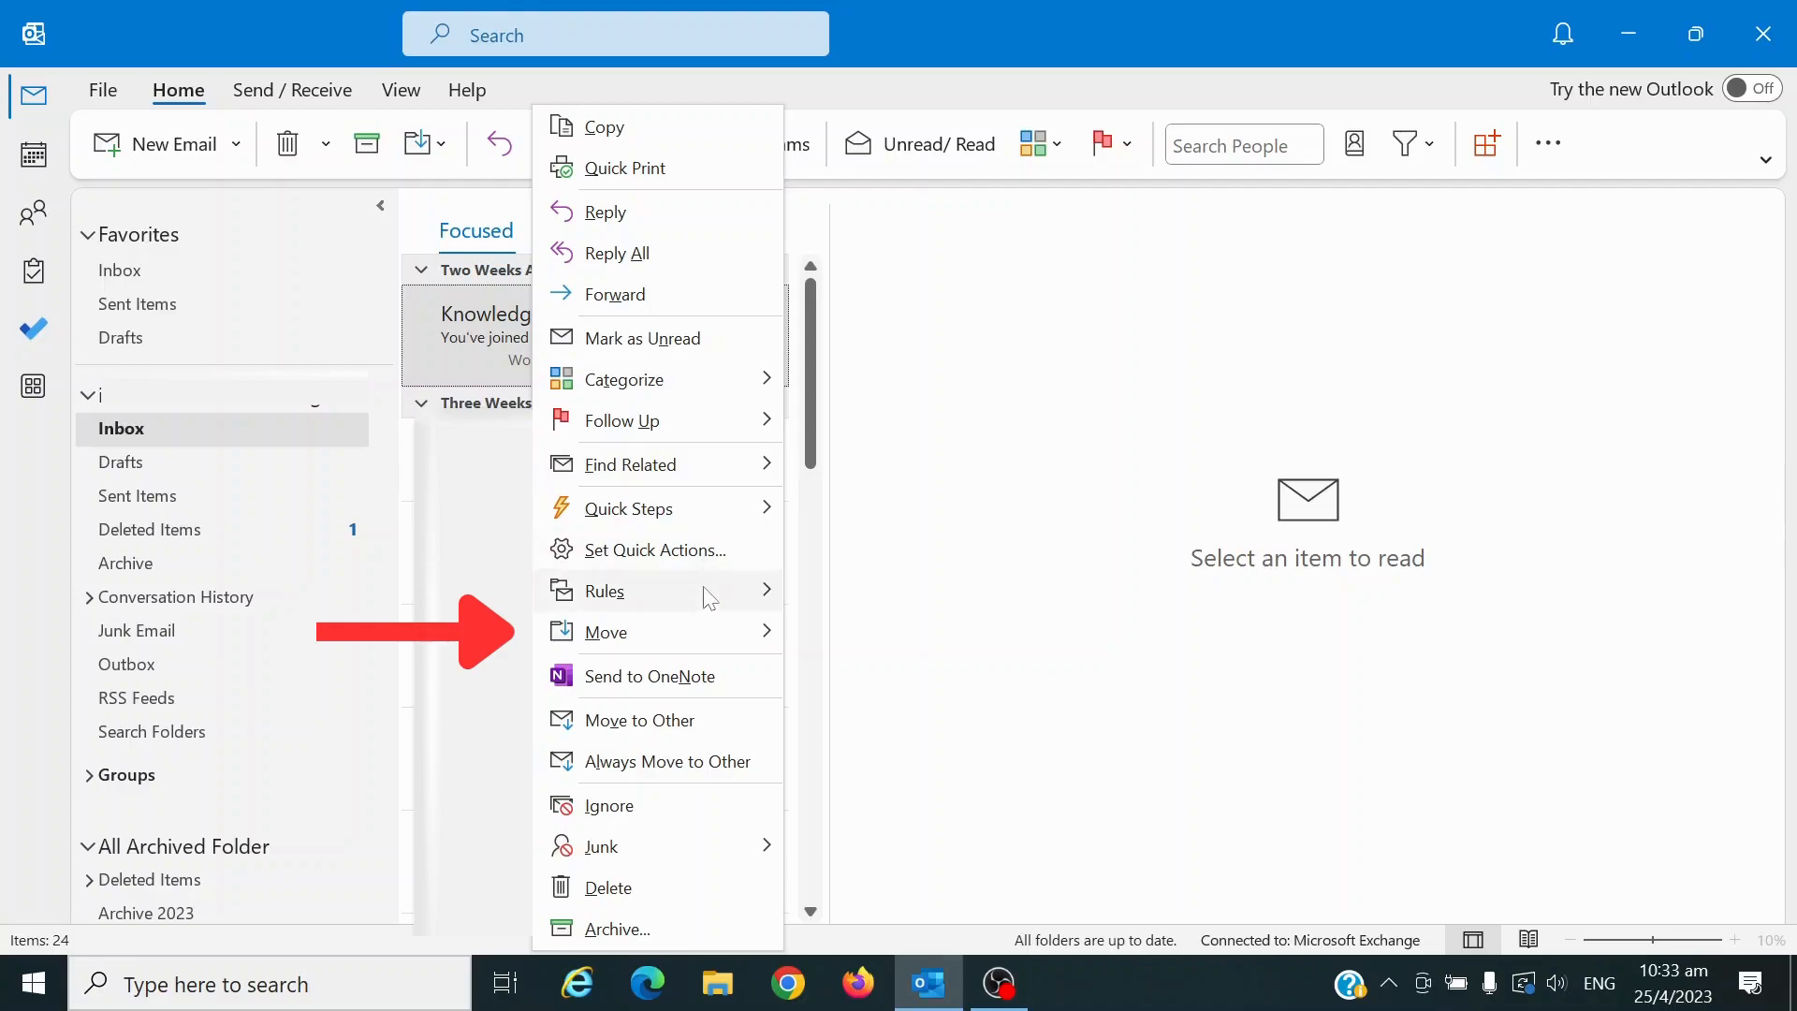
pyautogui.click(603, 631)
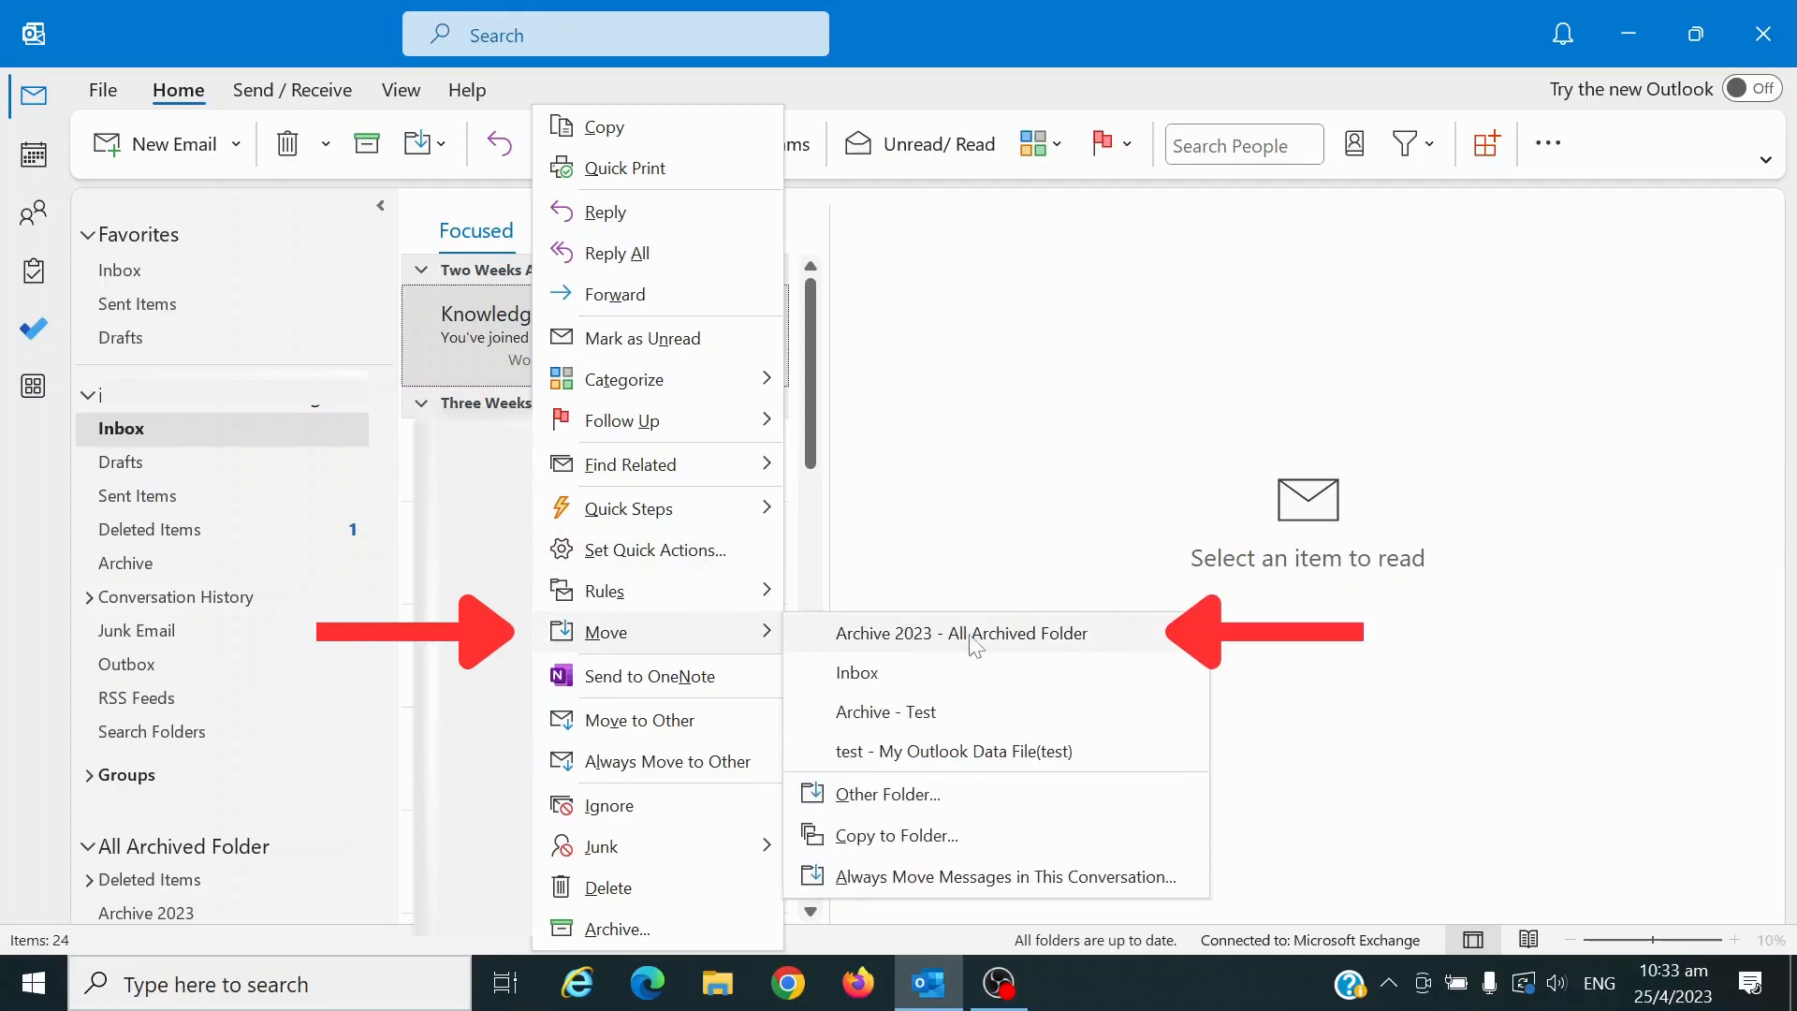
pyautogui.moveTo(1066, 639)
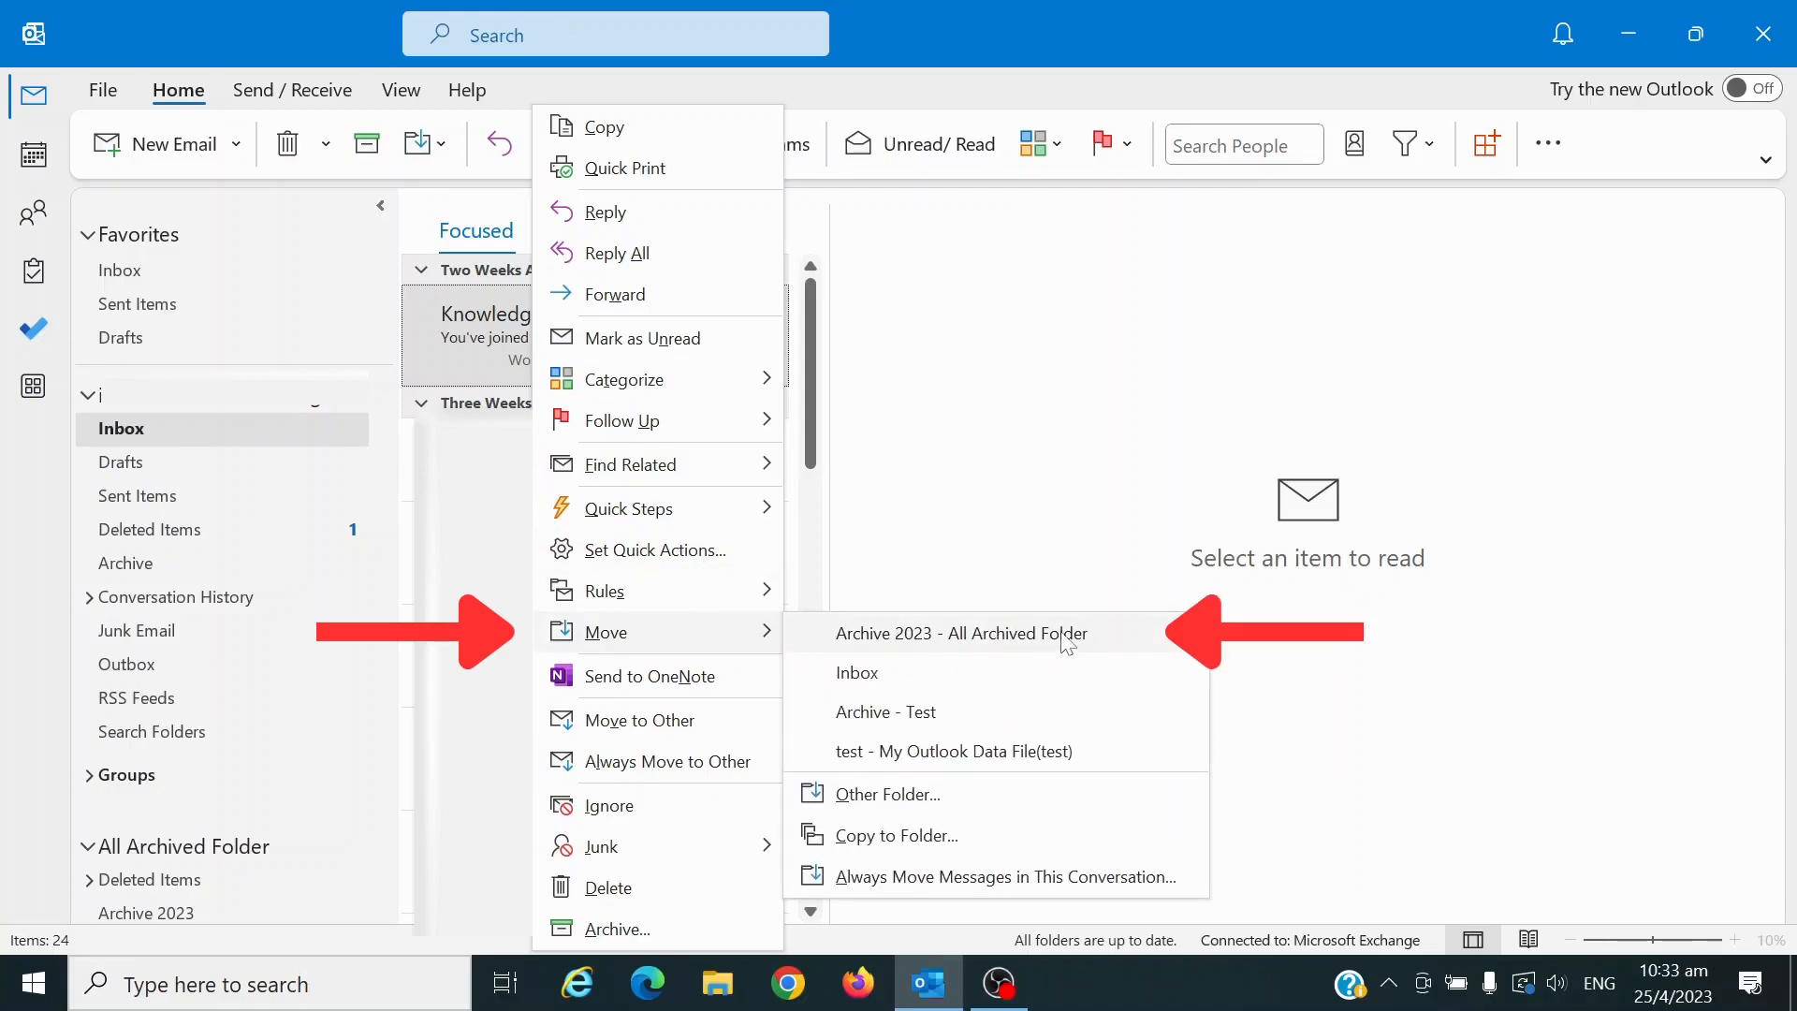
pyautogui.click(960, 633)
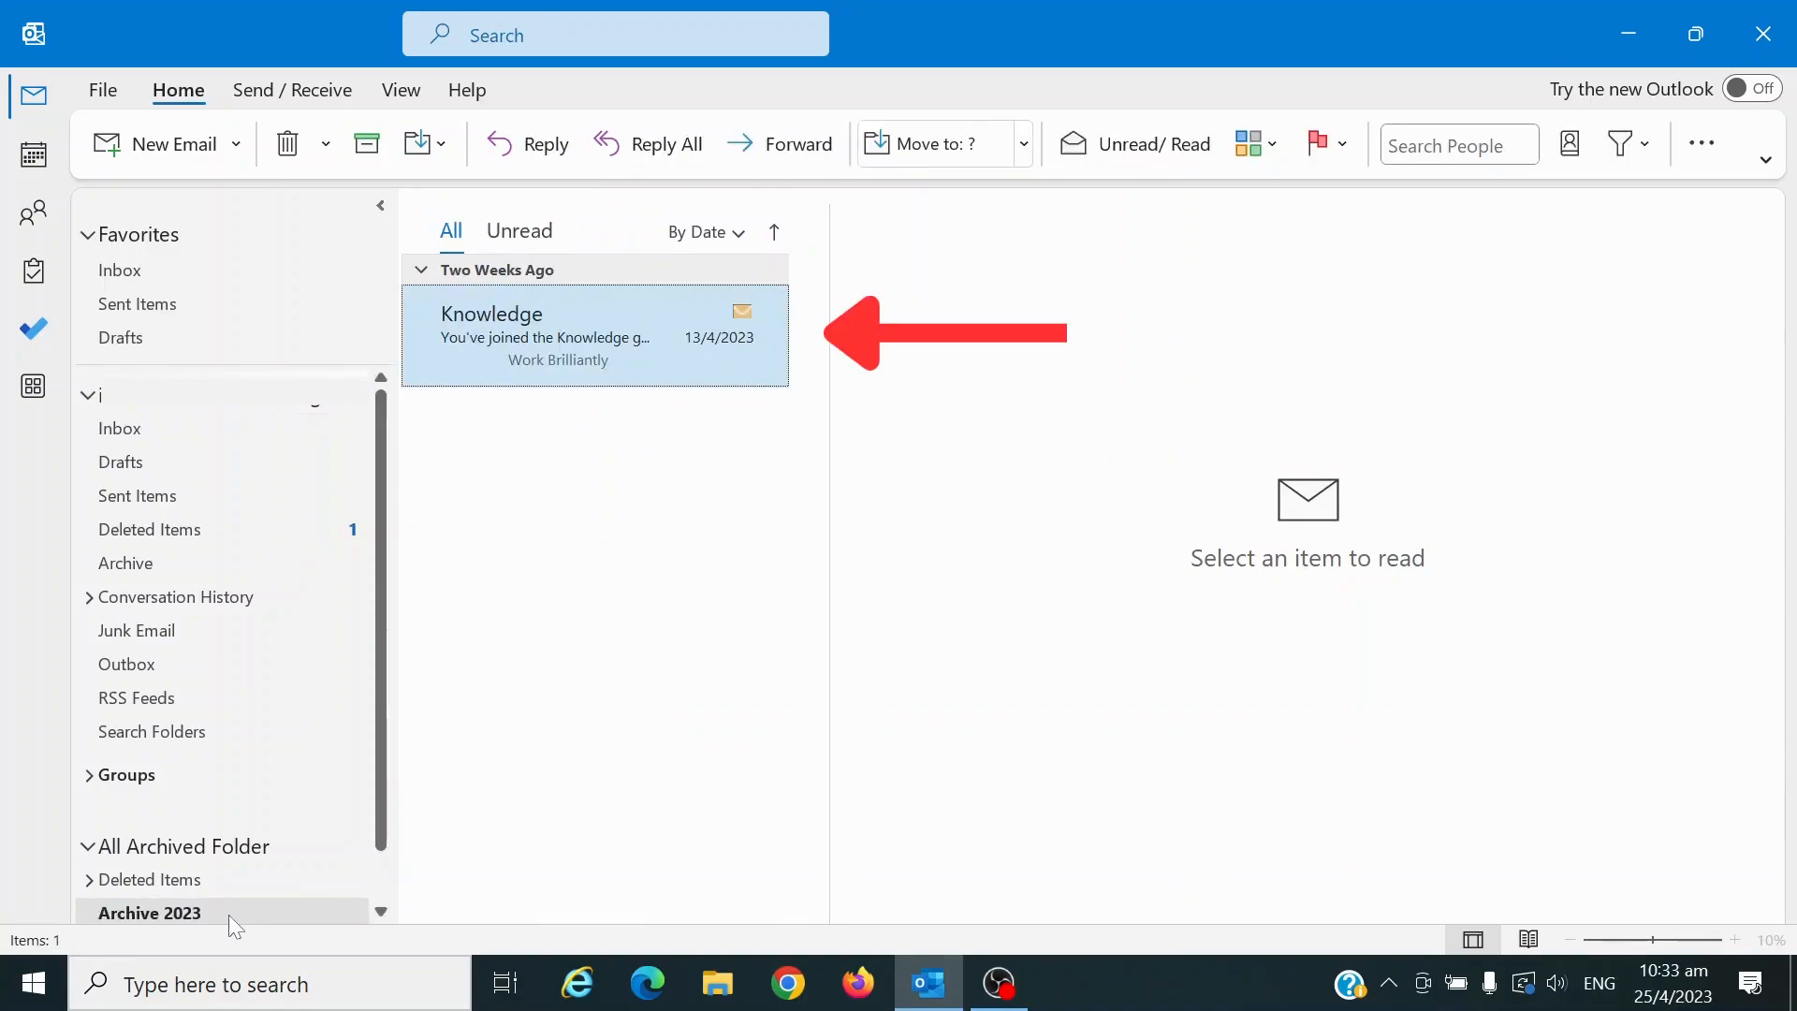